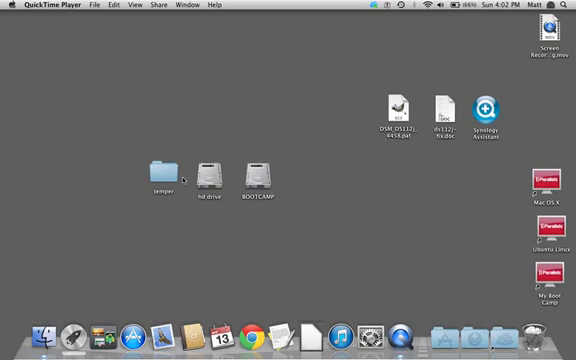
{"action": "mouse_move", "coordinate": [251, 117]}
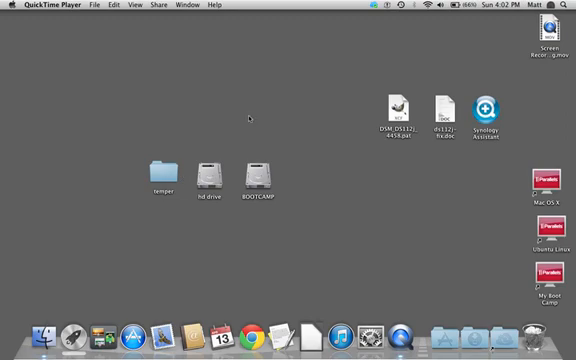
{"action": "mouse_move", "coordinate": [299, 125]}
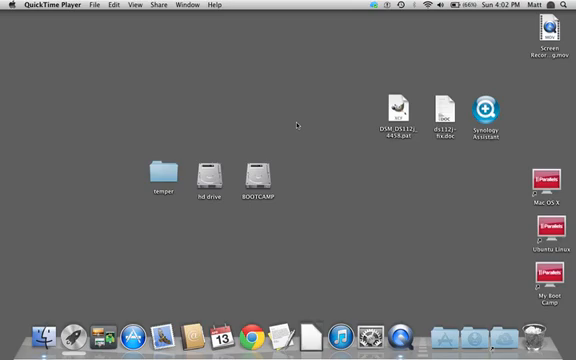
{"action": "mouse_move", "coordinate": [322, 135]}
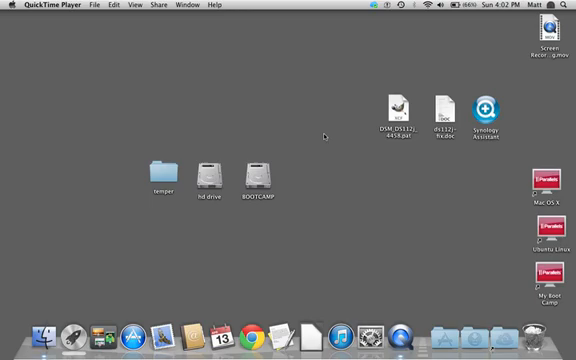
{"action": "mouse_move", "coordinate": [438, 198]}
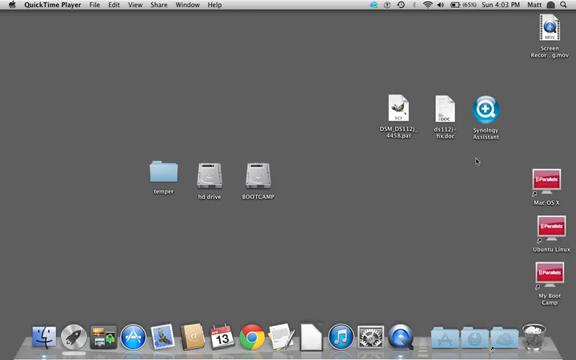
{"action": "mouse_move", "coordinate": [470, 155]}
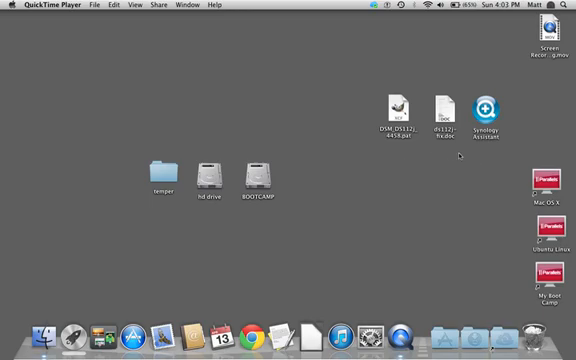
{"action": "mouse_move", "coordinate": [453, 150]}
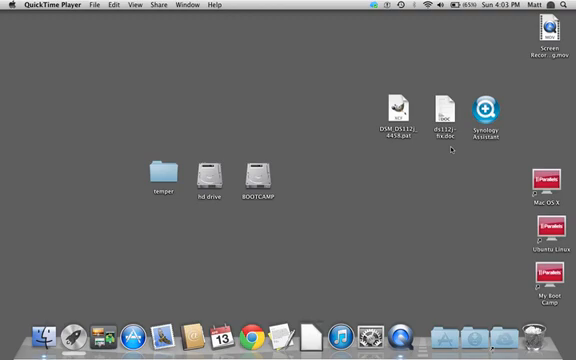
{"action": "mouse_move", "coordinate": [405, 150]}
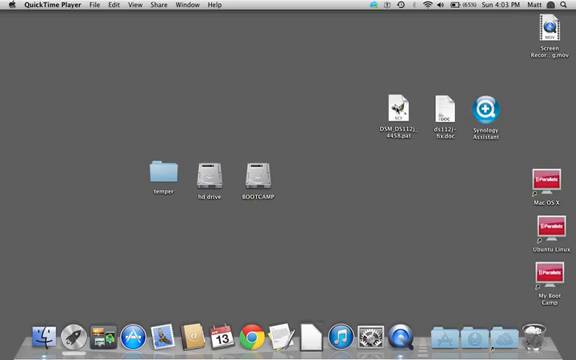
{"action": "mouse_move", "coordinate": [405, 153]}
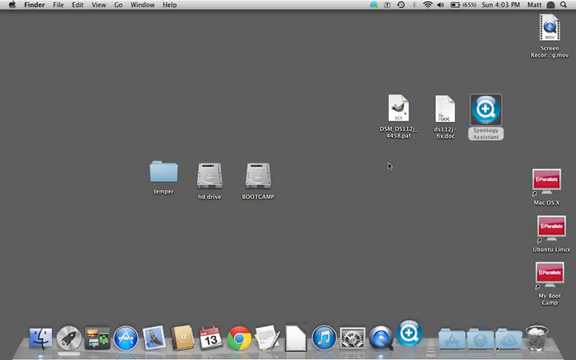
Launch Synology Assistant and load Desktop/DSM_DS112j_4458.pat as the setup wizard's installation file.
{"action": "double_click", "coordinate": [485, 106]}
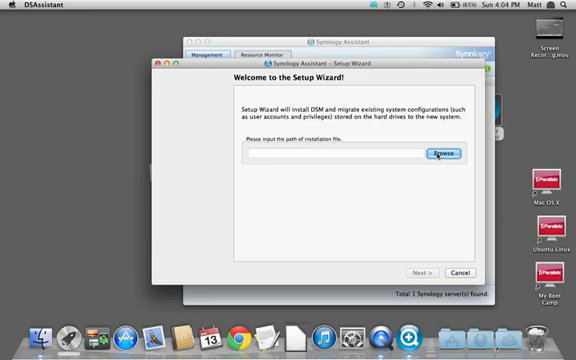
{"action": "left_click", "coordinate": [437, 155]}
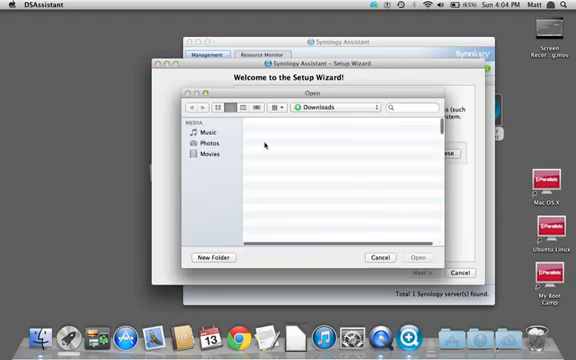
{"action": "left_click", "coordinate": [335, 107]}
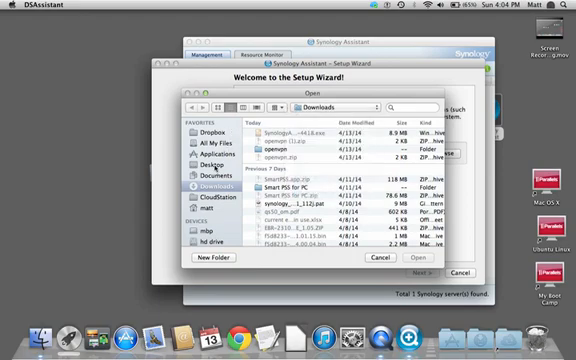
{"action": "left_click", "coordinate": [207, 161]}
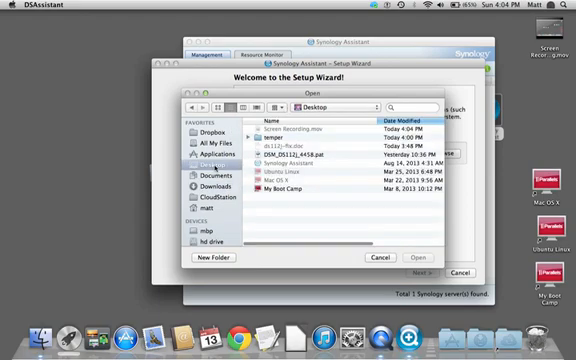
{"action": "left_click", "coordinate": [280, 155]}
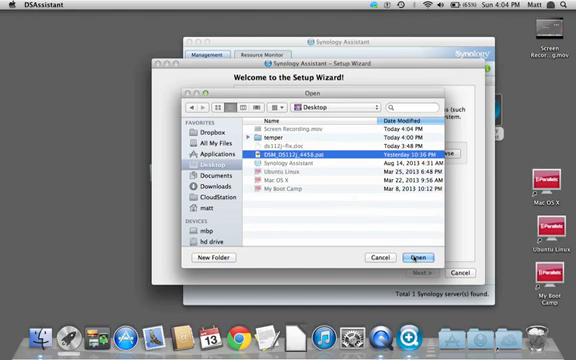
{"action": "left_click", "coordinate": [418, 256]}
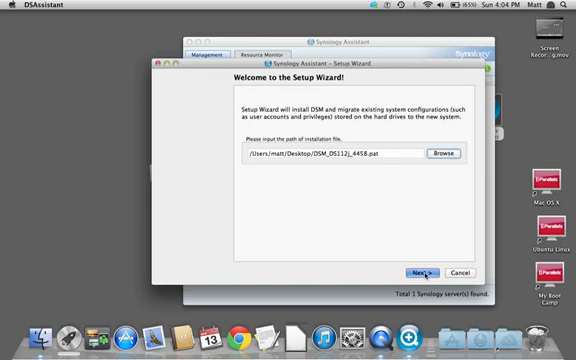
Enter admin password, server name npednas, static IP 192.168.1.169 with DNS 8.8.8.8, then install DSM.
{"action": "left_click", "coordinate": [418, 271]}
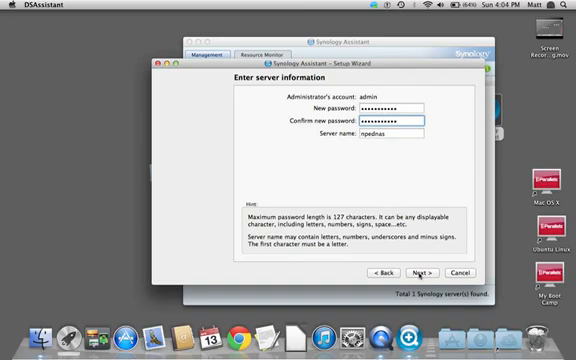
{"action": "left_click", "coordinate": [411, 271]}
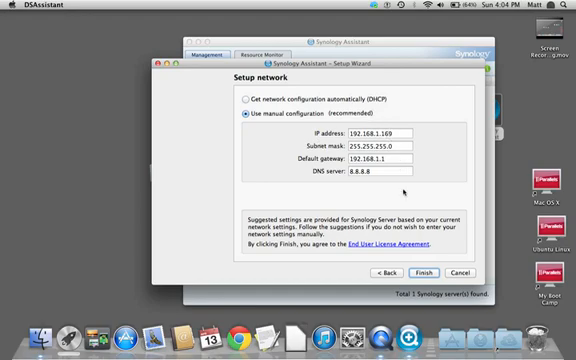
{"action": "left_click", "coordinate": [430, 272]}
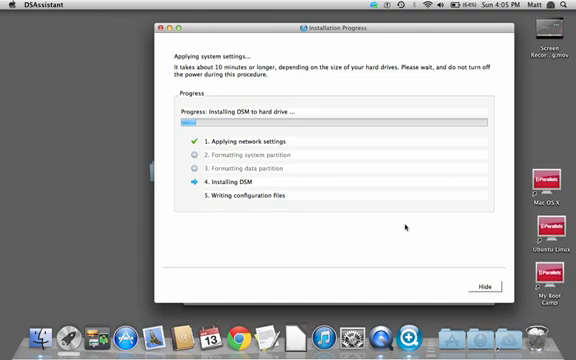
{"action": "mouse_move", "coordinate": [333, 224]}
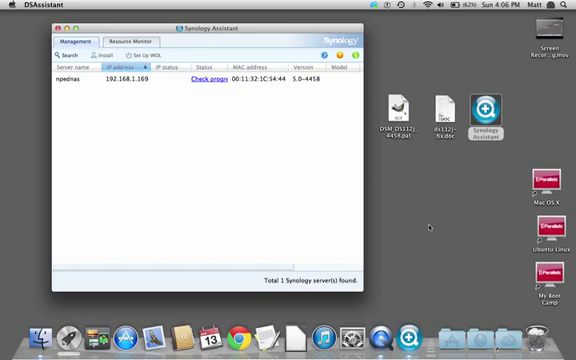
{"action": "mouse_move", "coordinate": [449, 330]}
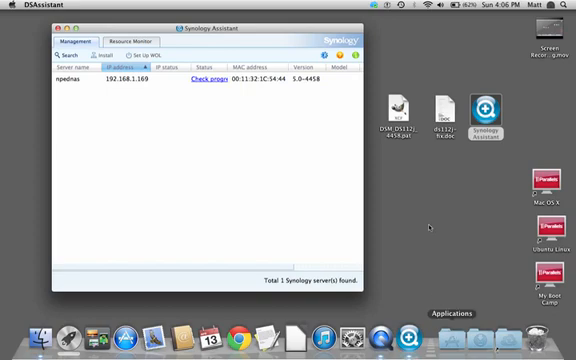
Launch Terminal from Applications and run telnet 192.168.1.169.
{"action": "left_click", "coordinate": [447, 313]}
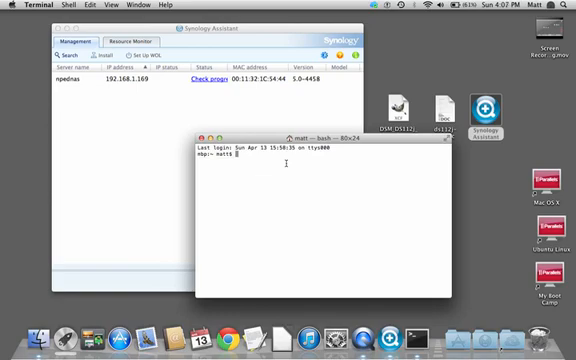
{"action": "type", "text": "telnet 192.168.1.169"}
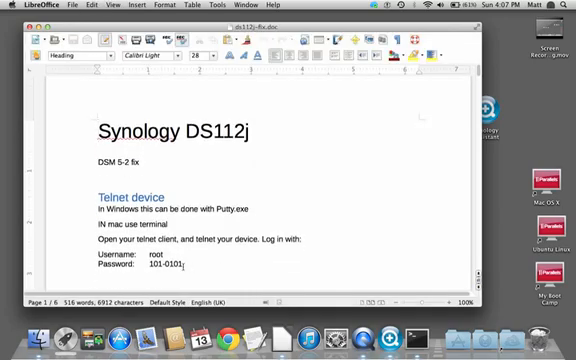
{"action": "double_click", "coordinate": [148, 267]}
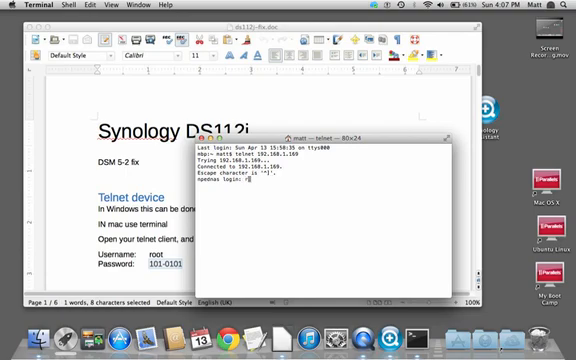
{"action": "type", "text": "oot"}
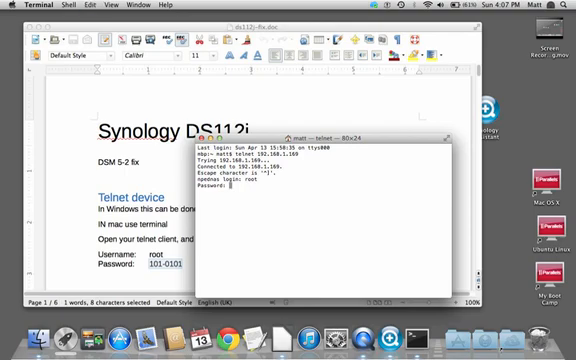
{"action": "key", "text": "Return"}
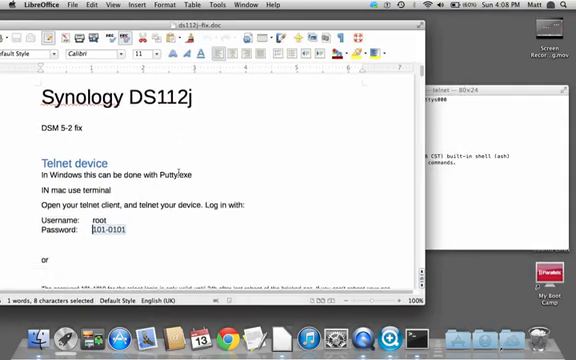
{"action": "scroll", "scroll_direction": "down", "scroll_amount": 3}
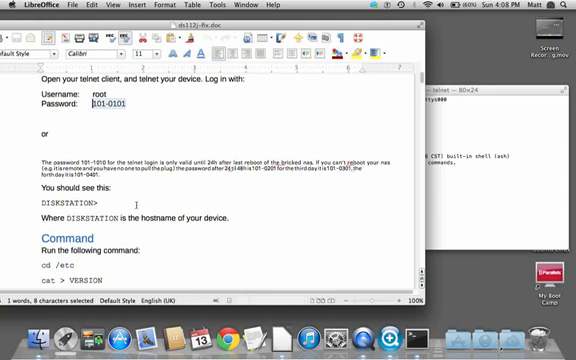
{"action": "scroll", "scroll_direction": "down", "scroll_amount": 3}
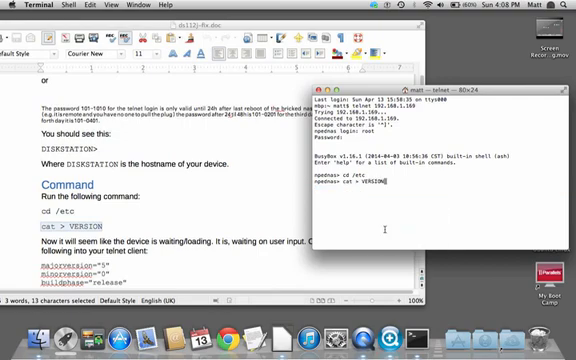
Paste the DSM 5.0 build 4457 version lines, majorversion through extractsize, into /etc/VERSION.
{"action": "key", "text": "Return"}
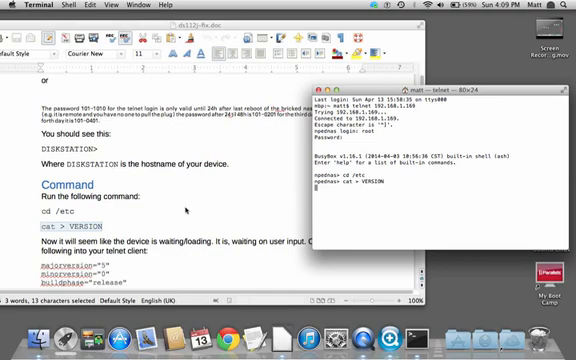
{"action": "scroll", "scroll_direction": "down", "scroll_amount": 3}
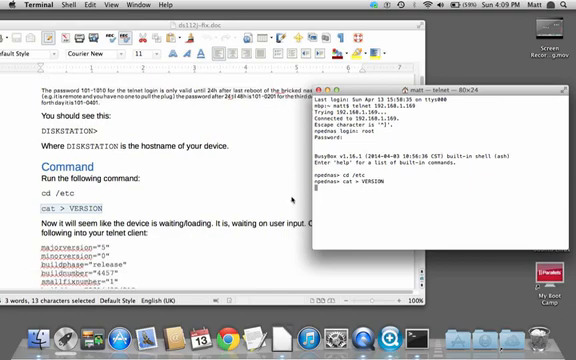
{"action": "scroll", "scroll_direction": "down", "scroll_amount": 3}
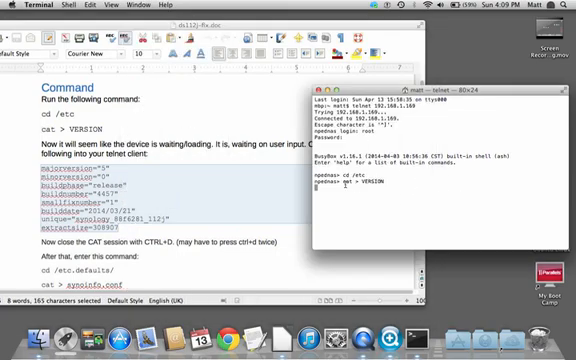
{"action": "key", "text": "Return"}
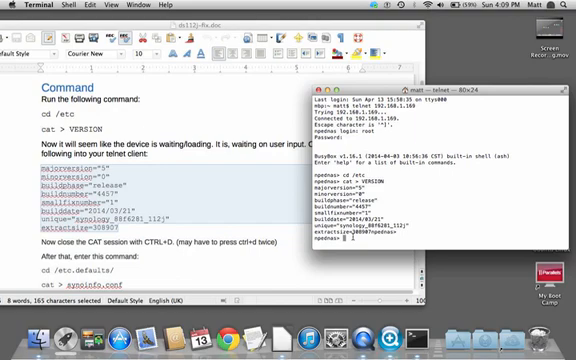
{"action": "mouse_move", "coordinate": [224, 231]}
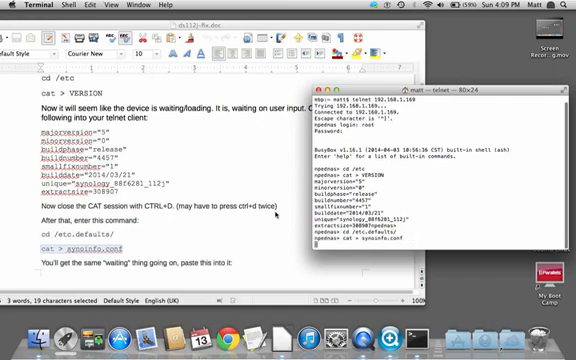
Scroll down ds112j-fix.doc to the block of synoinfo.conf settings.
{"action": "scroll", "scroll_direction": "down", "scroll_amount": 3}
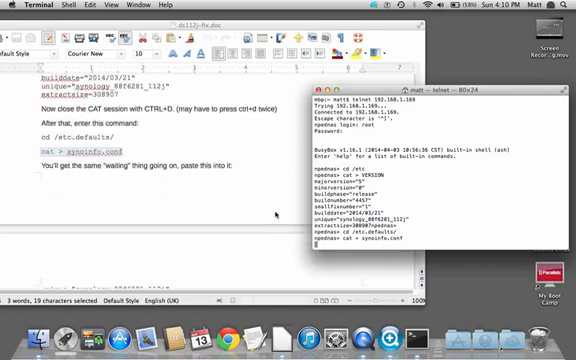
{"action": "scroll", "scroll_direction": "down", "scroll_amount": 3}
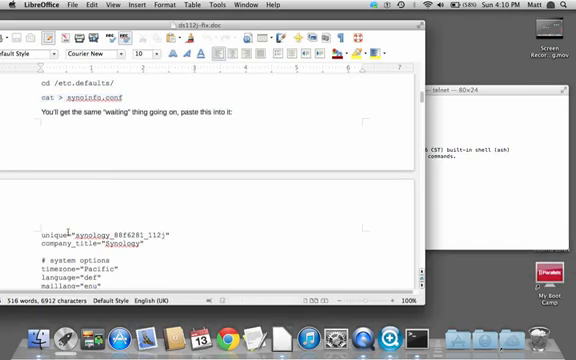
{"action": "scroll", "scroll_direction": "down", "scroll_amount": 3}
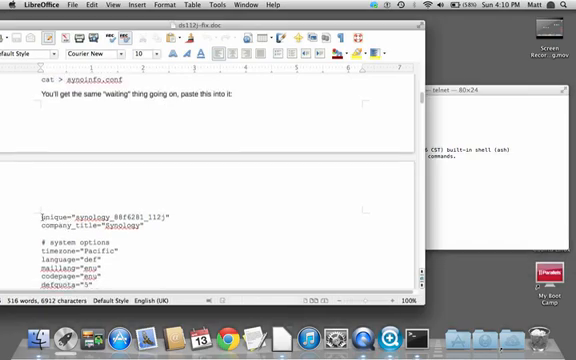
{"action": "scroll", "scroll_direction": "down", "scroll_amount": 3}
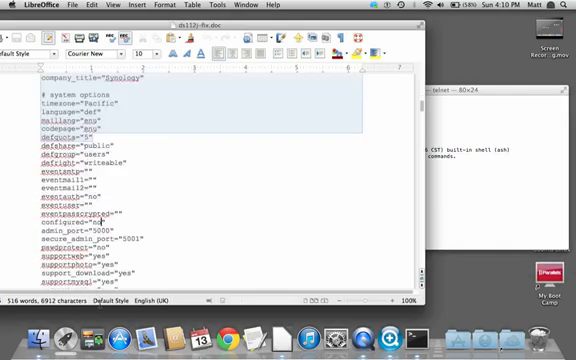
{"action": "scroll", "scroll_direction": "down", "scroll_amount": 3}
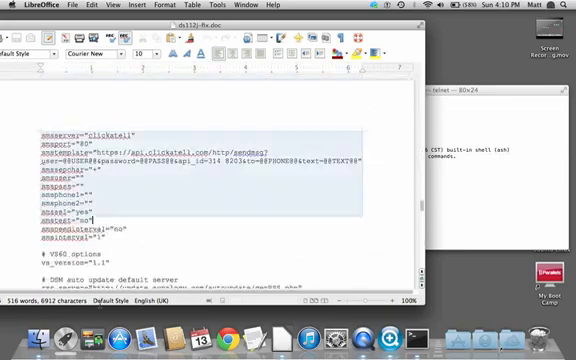
{"action": "scroll", "scroll_direction": "down", "scroll_amount": 3}
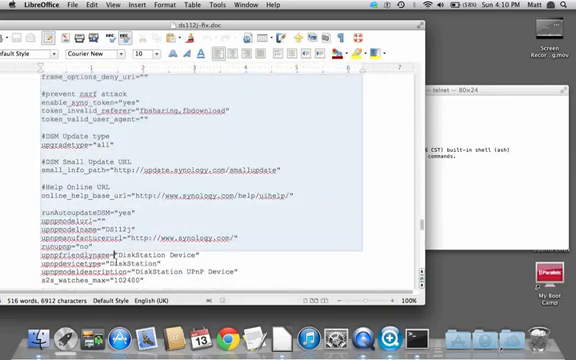
{"action": "scroll", "scroll_direction": "down", "scroll_amount": 3}
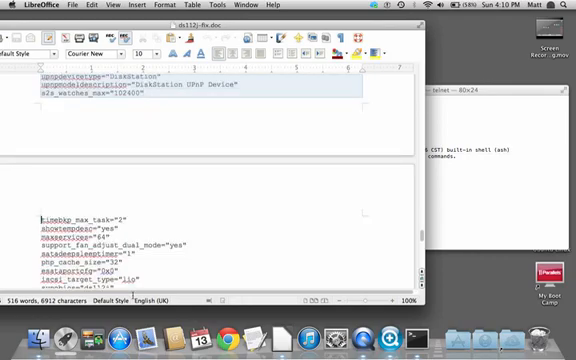
{"action": "scroll", "scroll_direction": "down", "scroll_amount": 3}
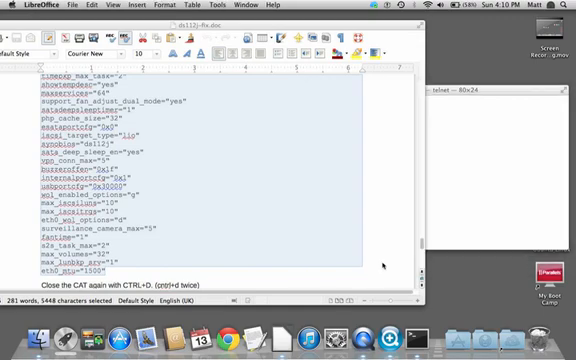
{"action": "scroll", "scroll_direction": "down", "scroll_amount": 3}
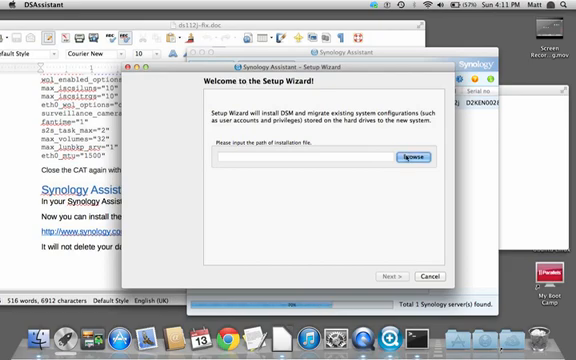
Browse to DSM_DS112j_4458.pat on the Desktop, load it, and advance the wizard.
{"action": "left_click", "coordinate": [406, 157]}
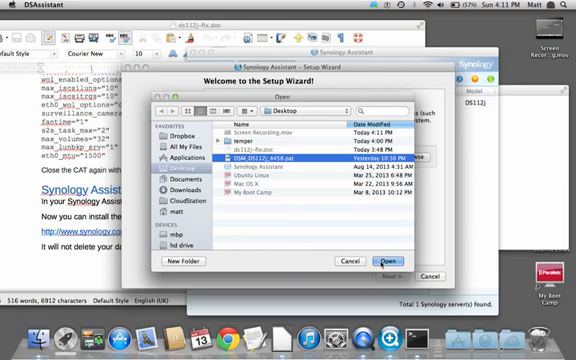
{"action": "left_click", "coordinate": [387, 259]}
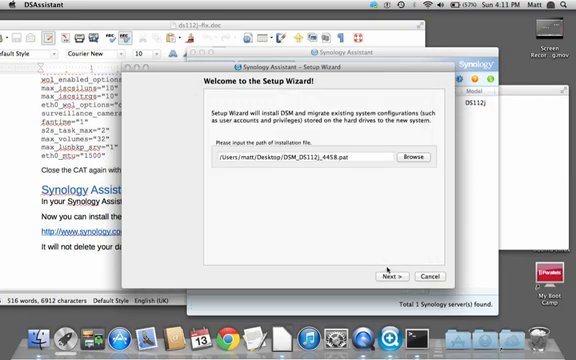
{"action": "left_click", "coordinate": [391, 277]}
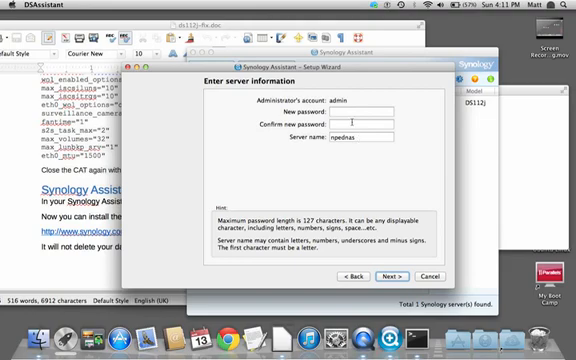
Enter and confirm a new admin password for npednas, then advance to network setup.
{"action": "left_click", "coordinate": [370, 109]}
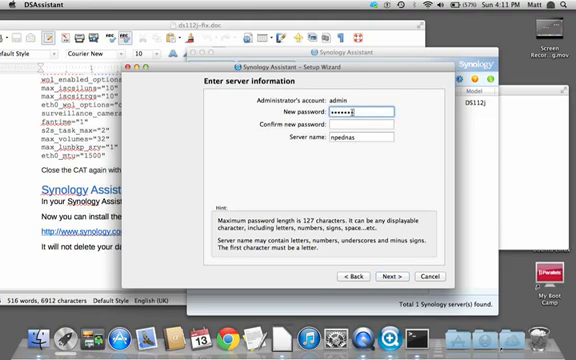
{"action": "type", "text": "••"}
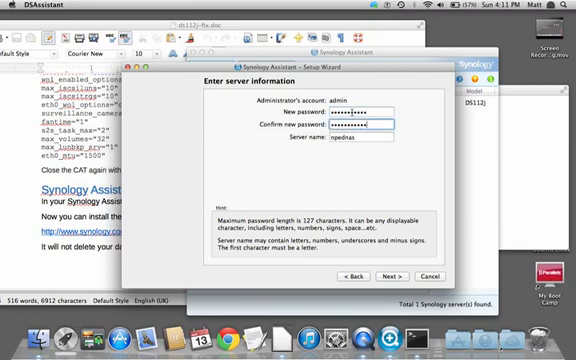
{"action": "left_click", "coordinate": [381, 274]}
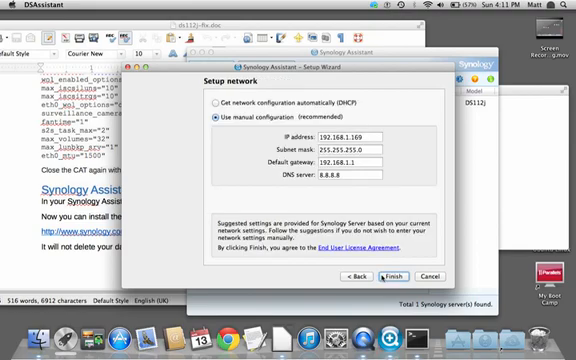